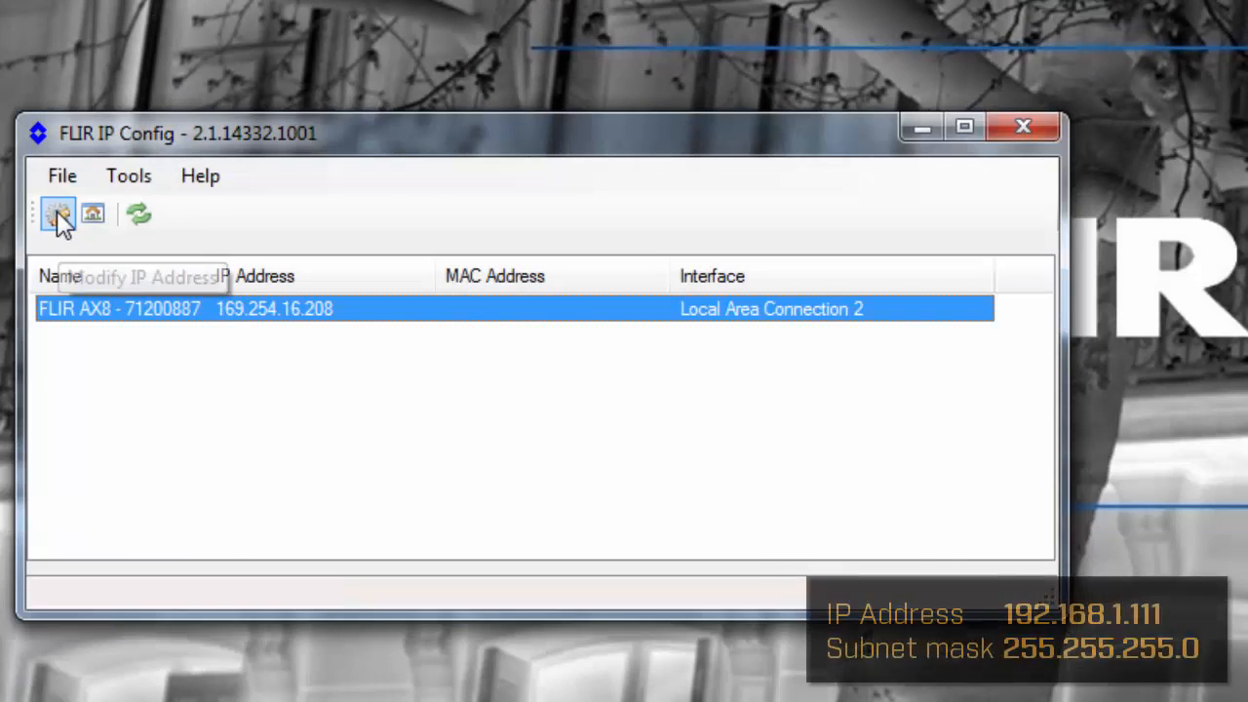
Step: Set the FLIR AX8 camera to static IP 192.168.1.111 with subnet mask 255.255.255.0
{"action": "left_click", "coordinate": [57, 214]}
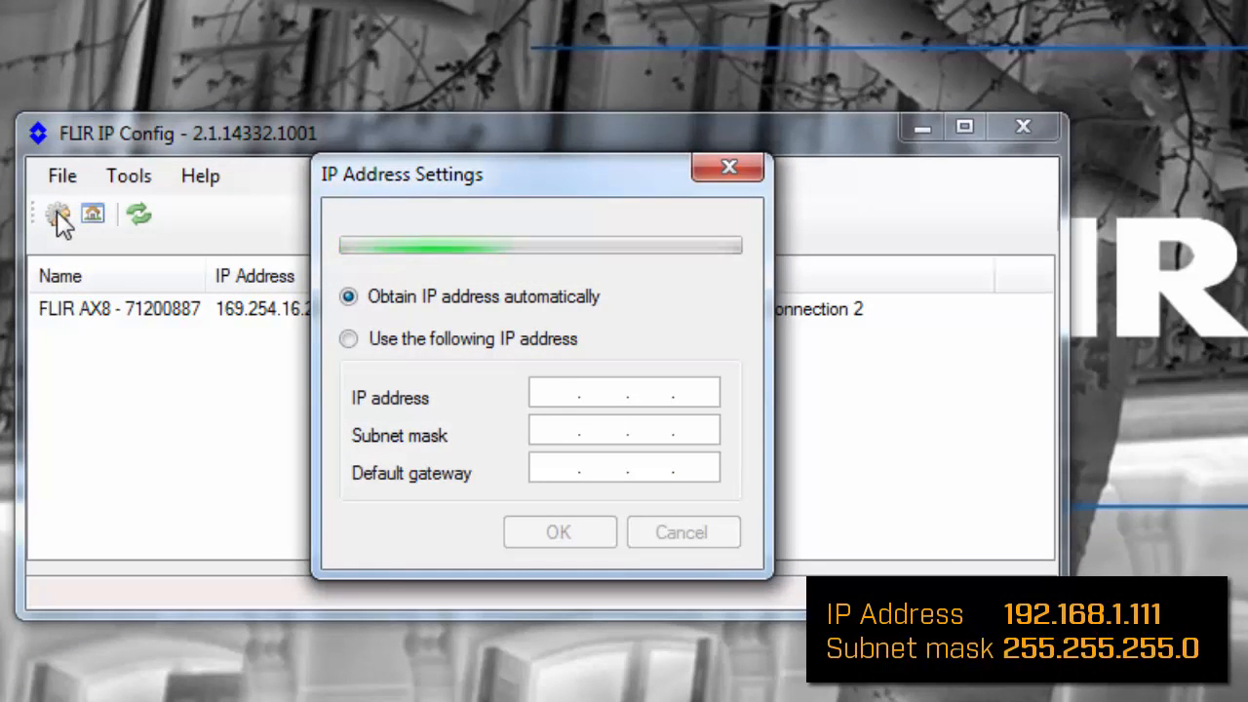
{"action": "left_click", "coordinate": [349, 338]}
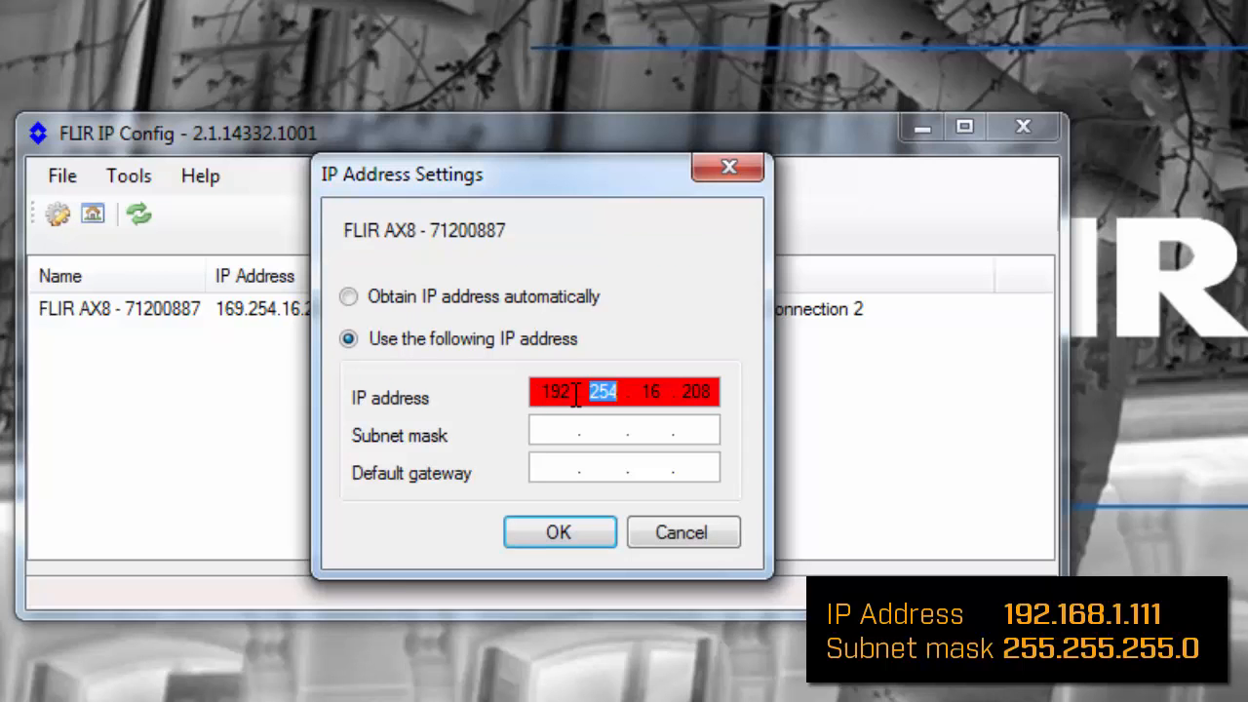
{"action": "type", "text": "168.1.111"}
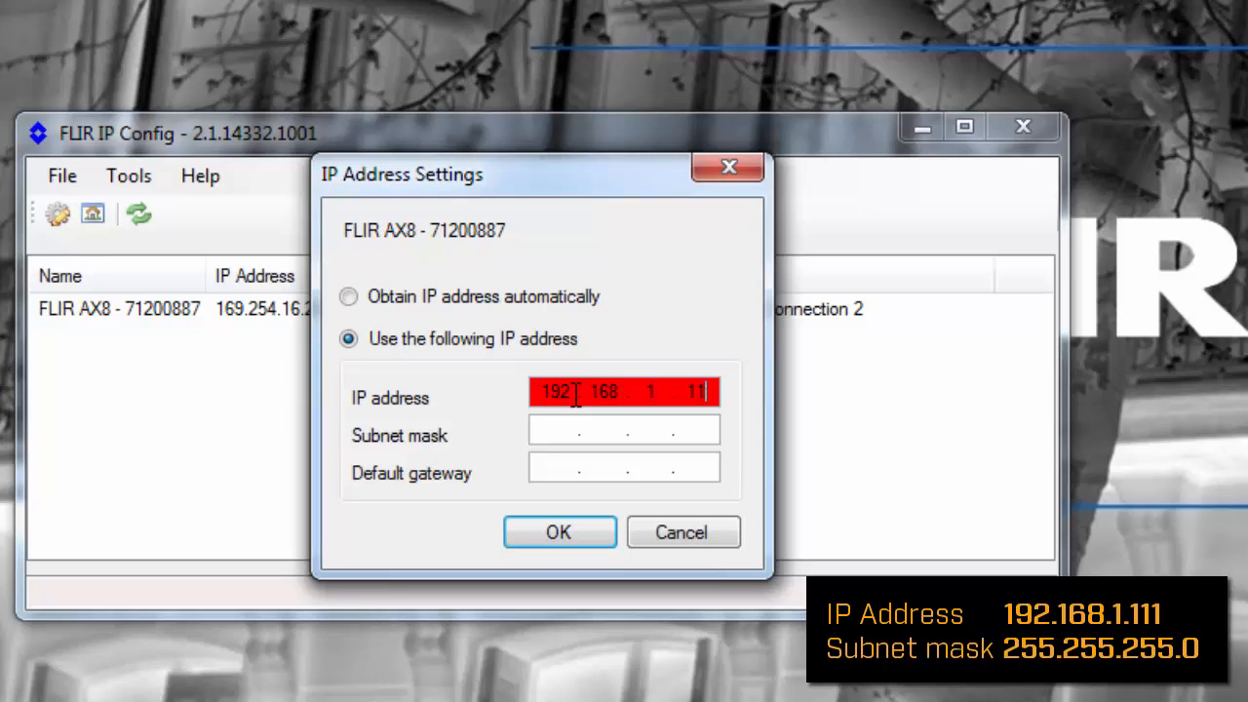
{"action": "type", "text": "255.255.."}
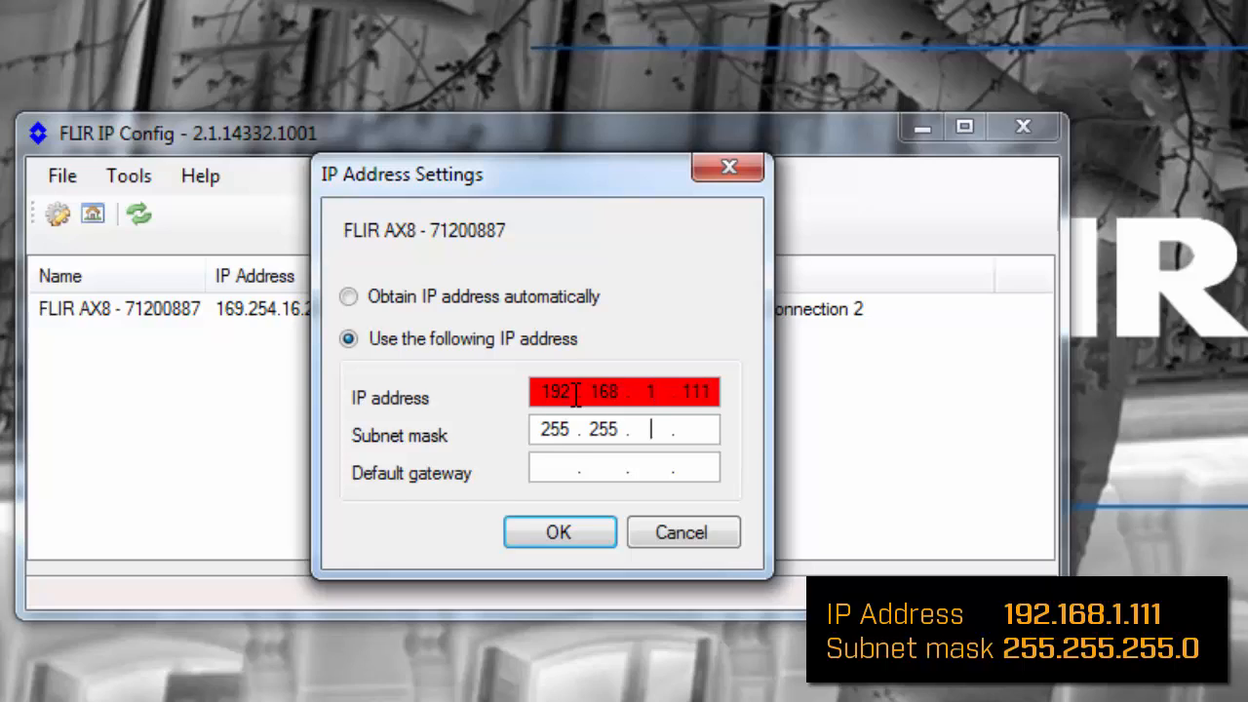
{"action": "left_click", "coordinate": [559, 532]}
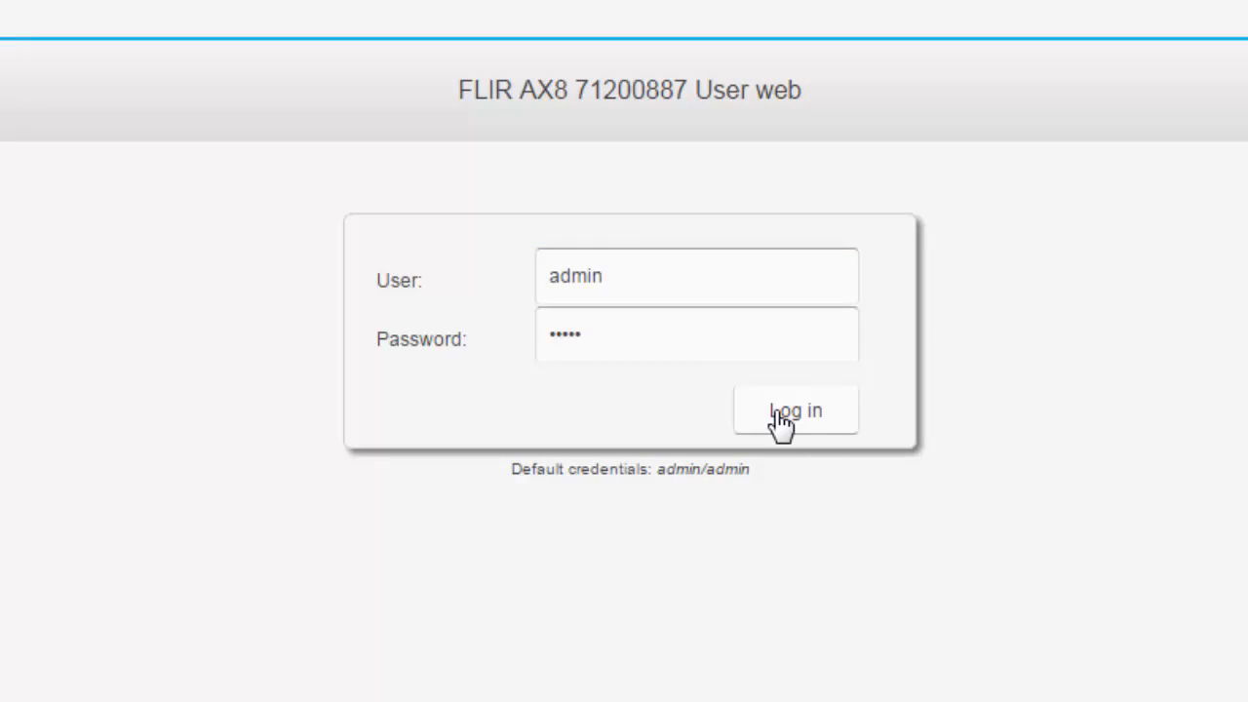
{"action": "left_click", "coordinate": [794, 410]}
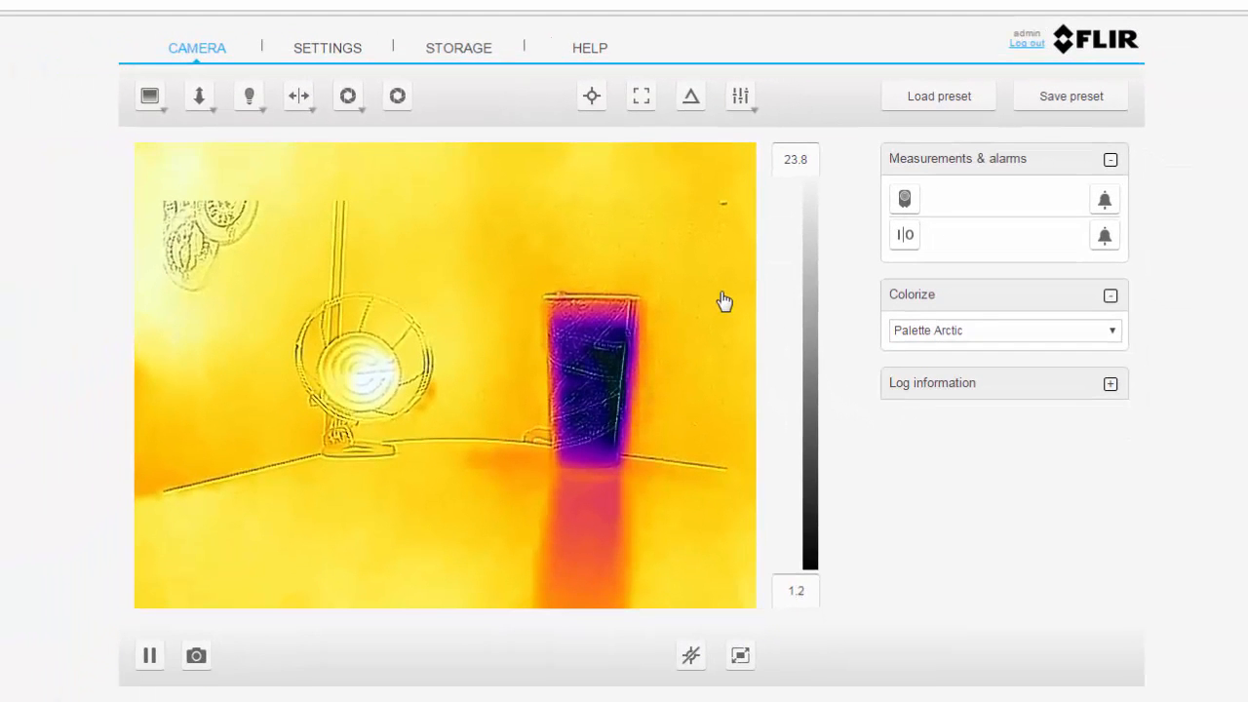
{"action": "left_click", "coordinate": [1004, 330]}
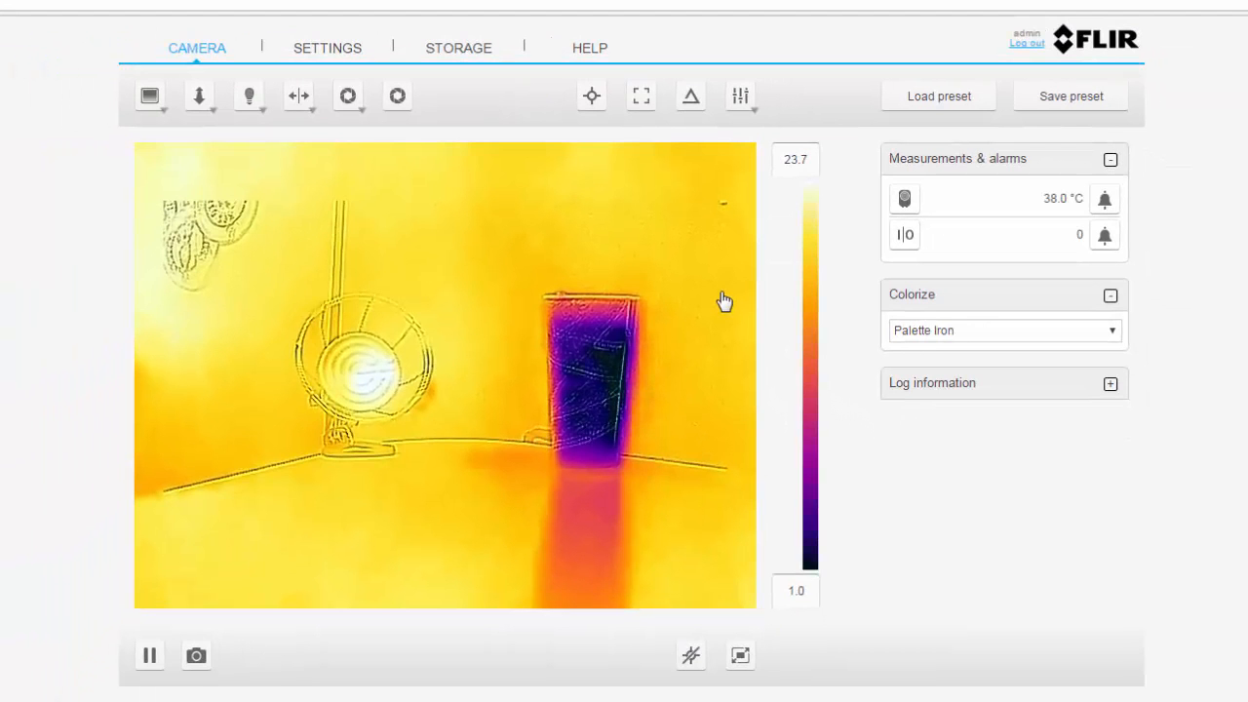
{"action": "left_click", "coordinate": [641, 95]}
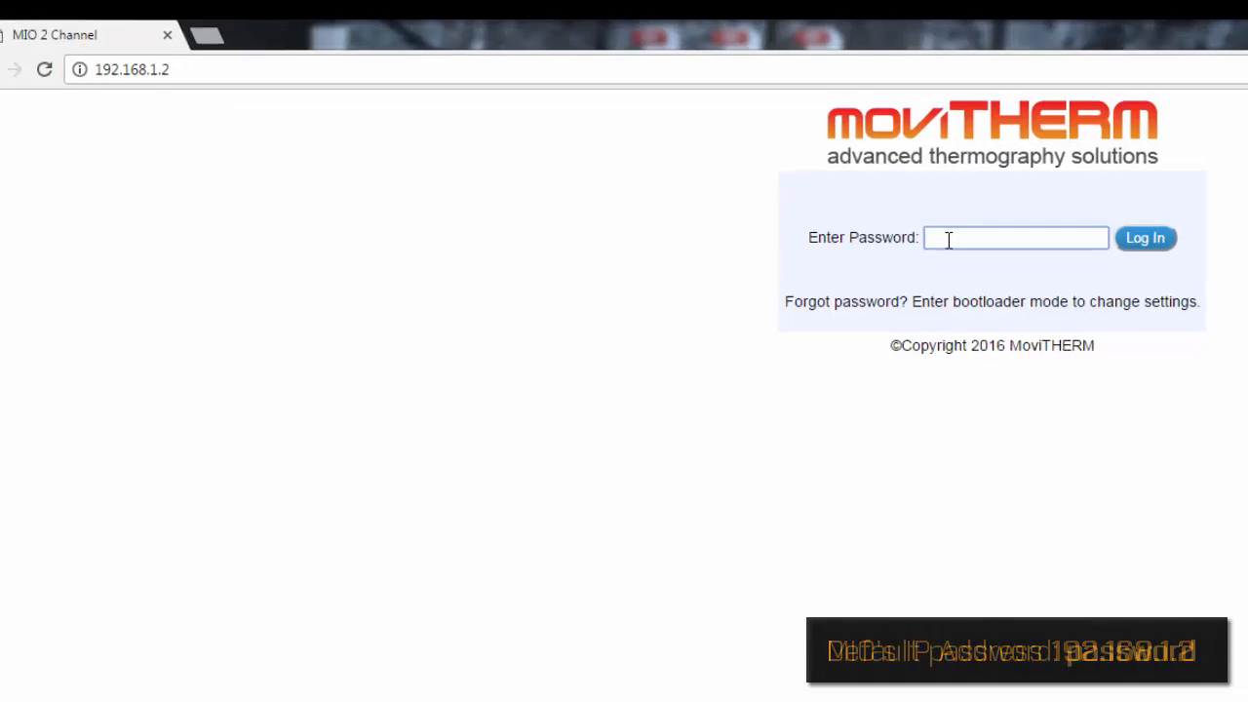
{"action": "type", "text": "password"}
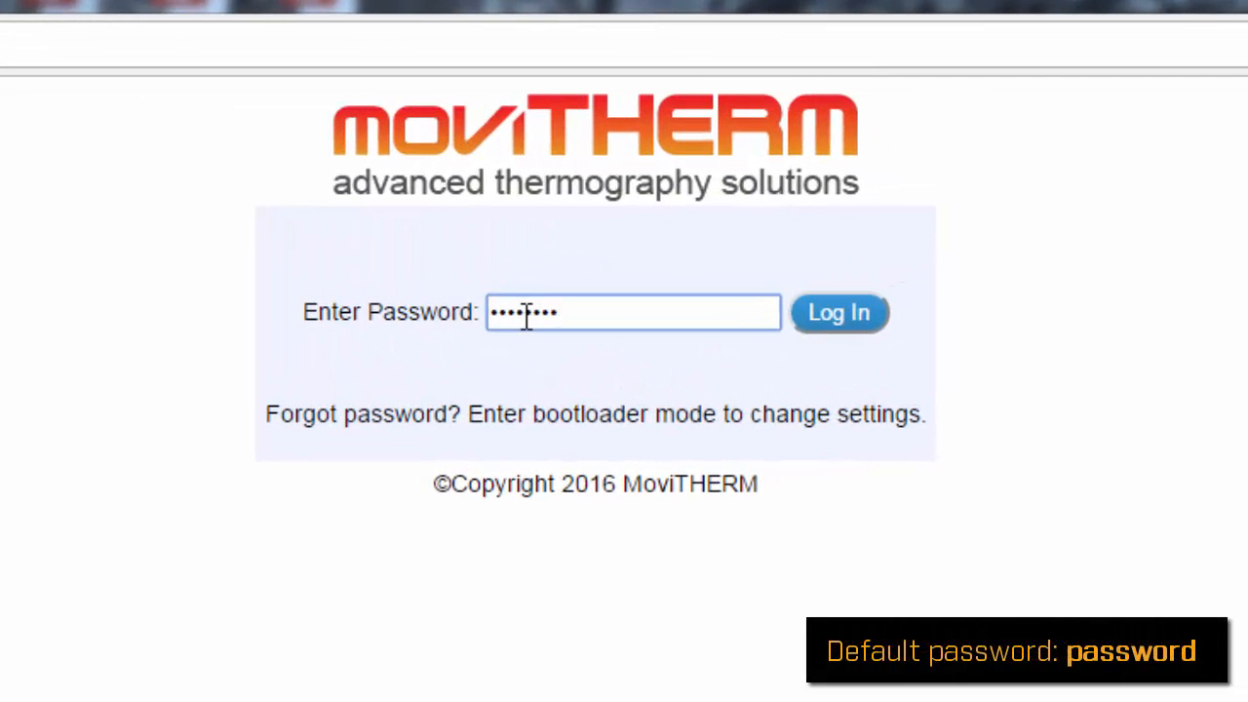
{"action": "left_click", "coordinate": [839, 312]}
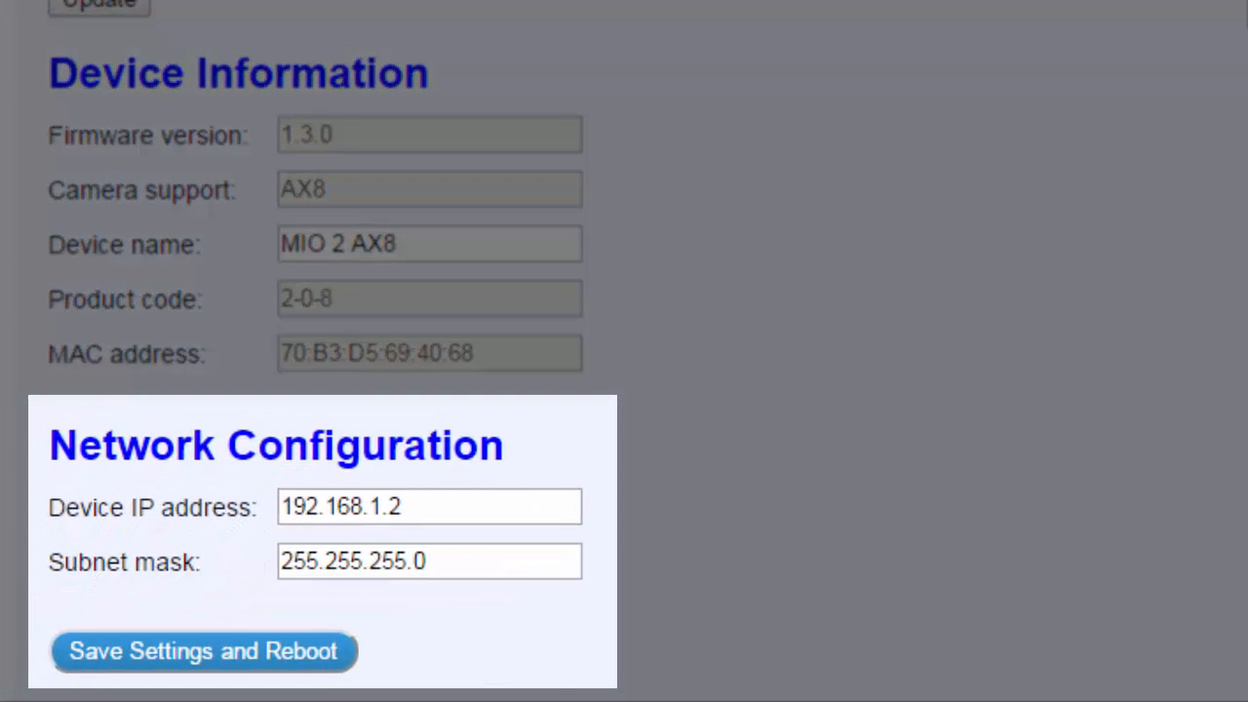
Step: Check Camera Settings shows AX8 Lab at 192.168.1.111, then view Script Commands
{"action": "scroll", "scroll_direction": "up", "scroll_amount": 3}
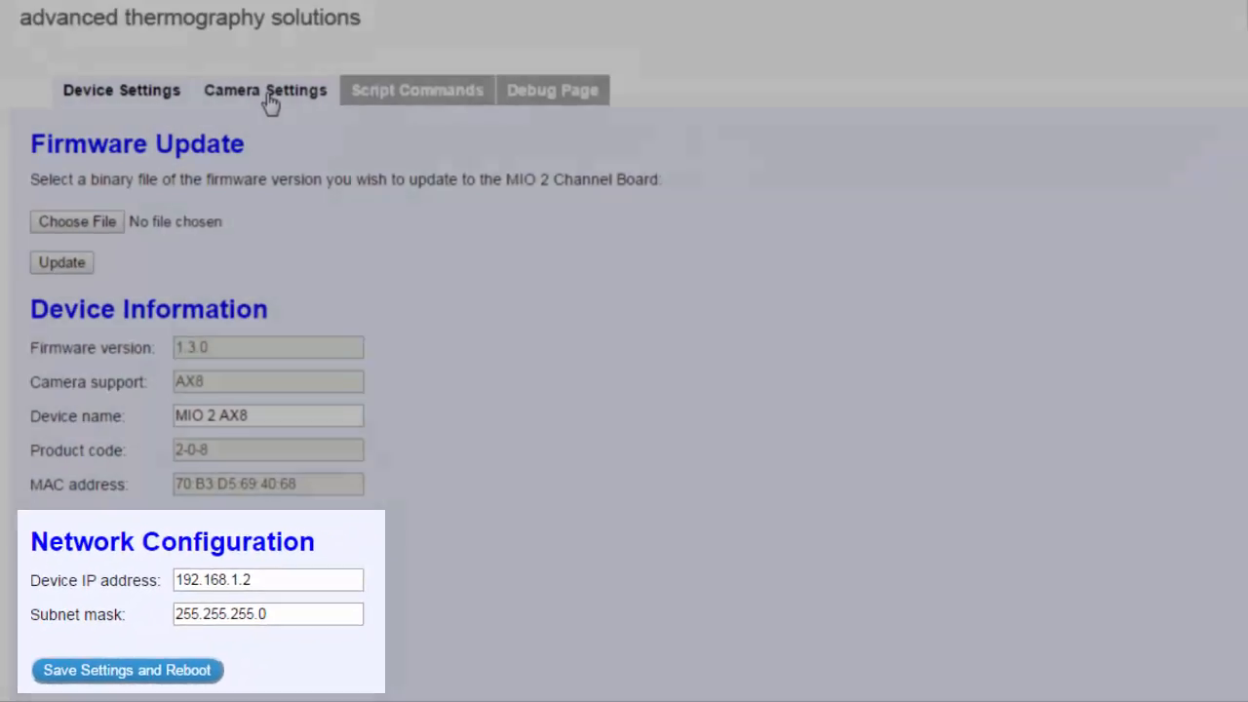
{"action": "left_click", "coordinate": [264, 90]}
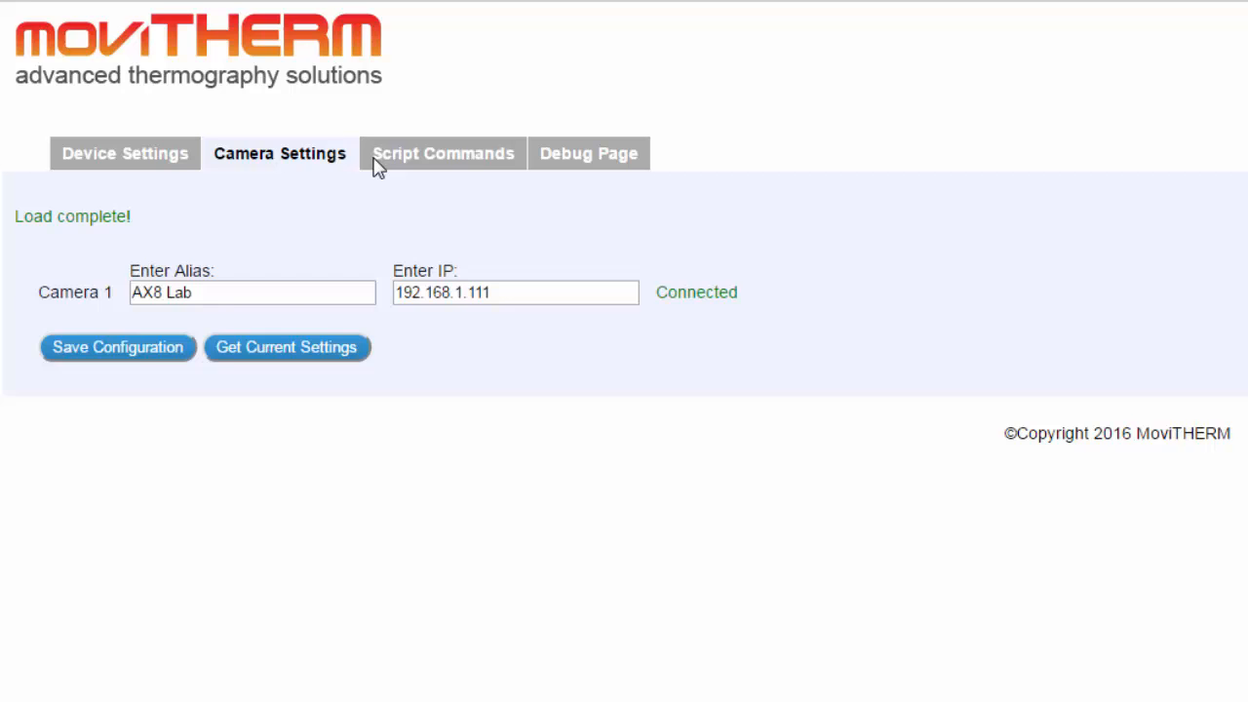
{"action": "left_click", "coordinate": [442, 153]}
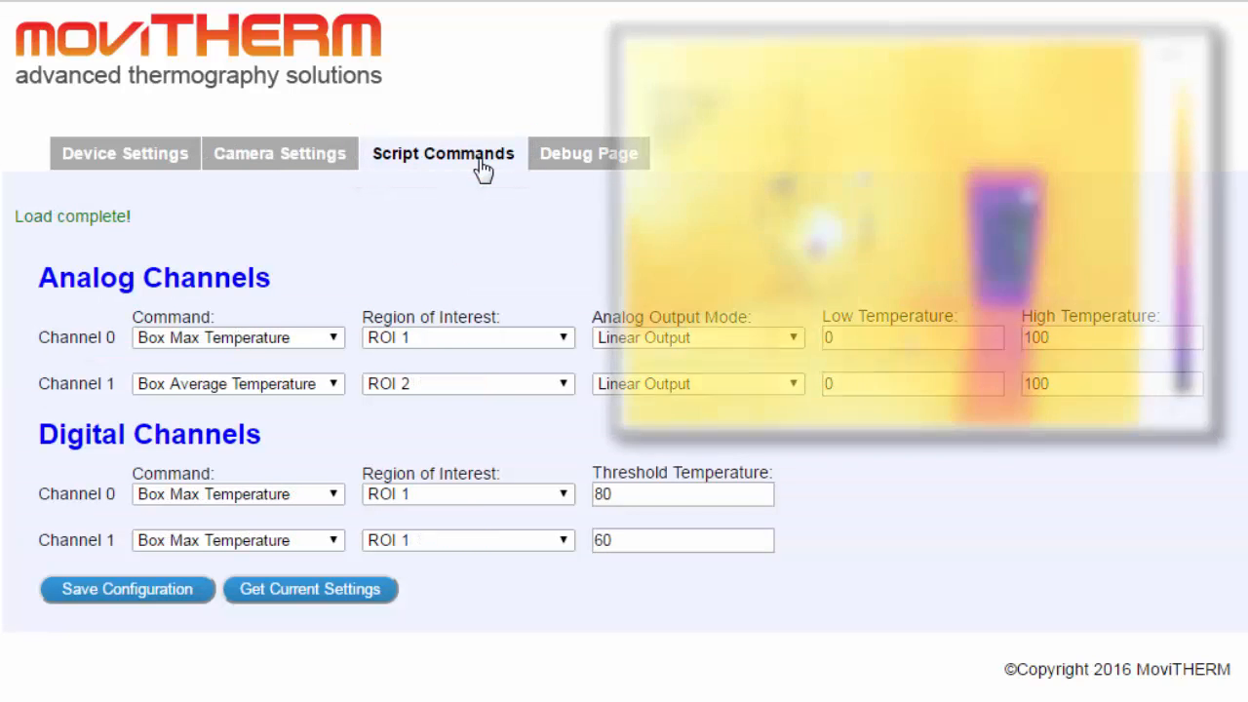